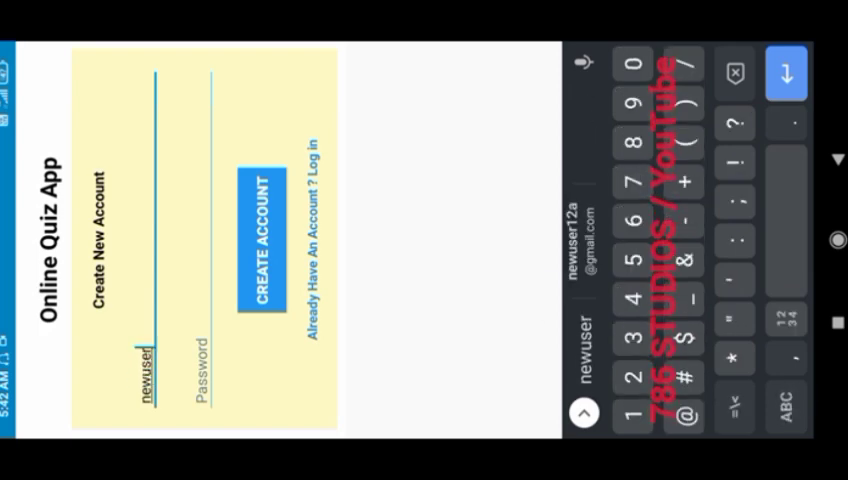
- Enter username newuser1123 and a Gmail address on the Create New Account form
type("123")
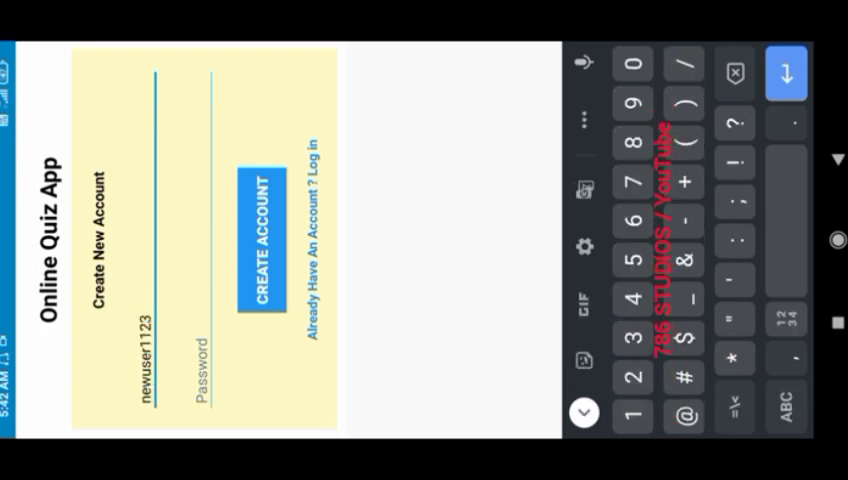
type("gma")
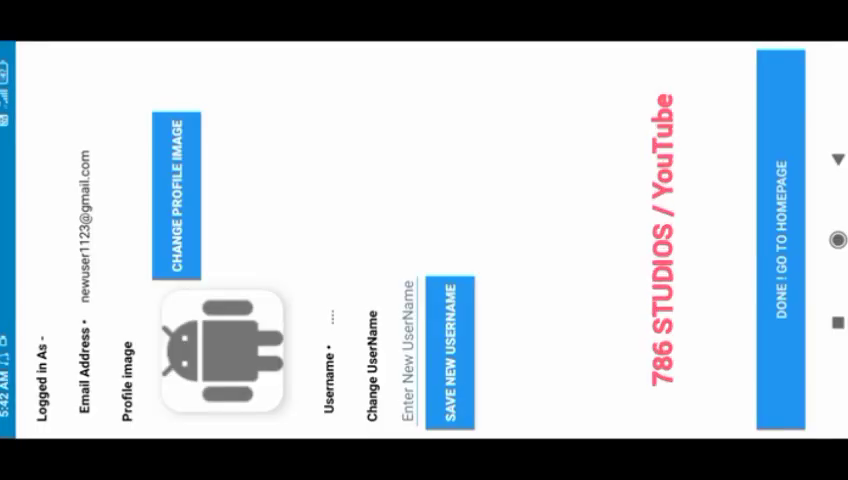
- Leave the profile page via DONE ! GO TO HOMEPAGE
left_click(174, 190)
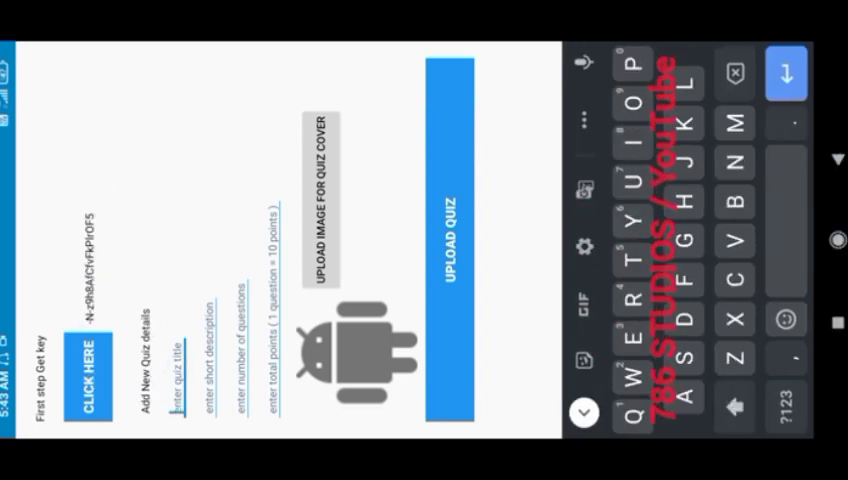
- Upload a quiz titled 'Sketchware Quiz' with a description about the sketchware app
type("Sketchware Quiz")
left_click(209, 356)
type("This quiz is all abou")
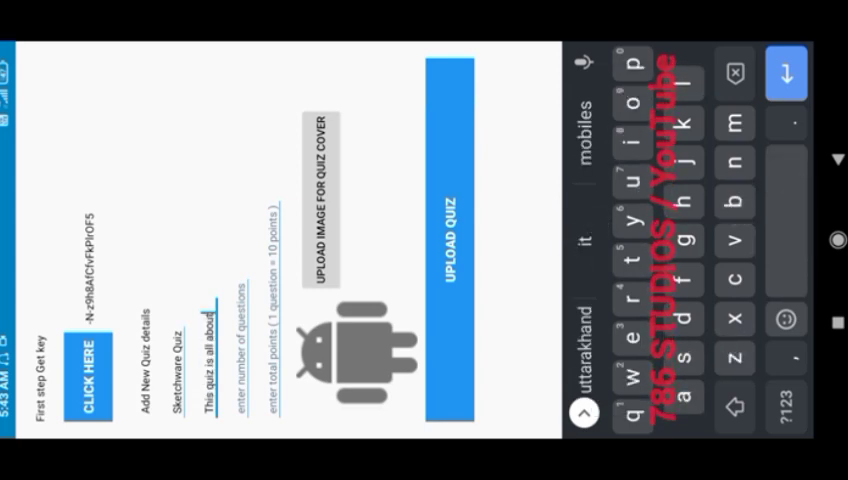
type("sketchware app")
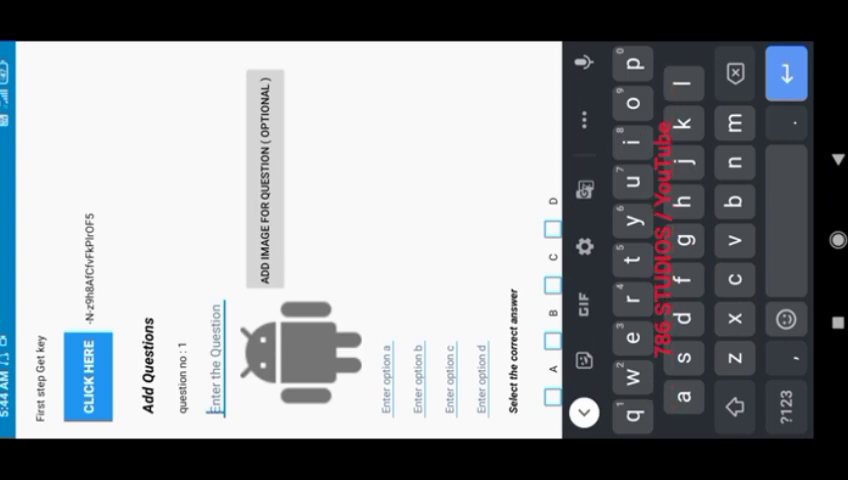
- Add questions 'what is sketchware' and 'sketchware runs on', with options such as App and python
type("what is ek")
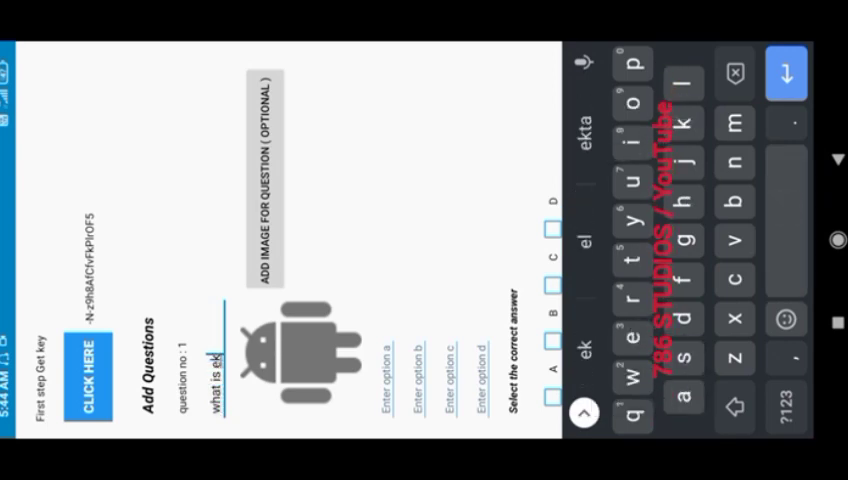
type("sketchware")
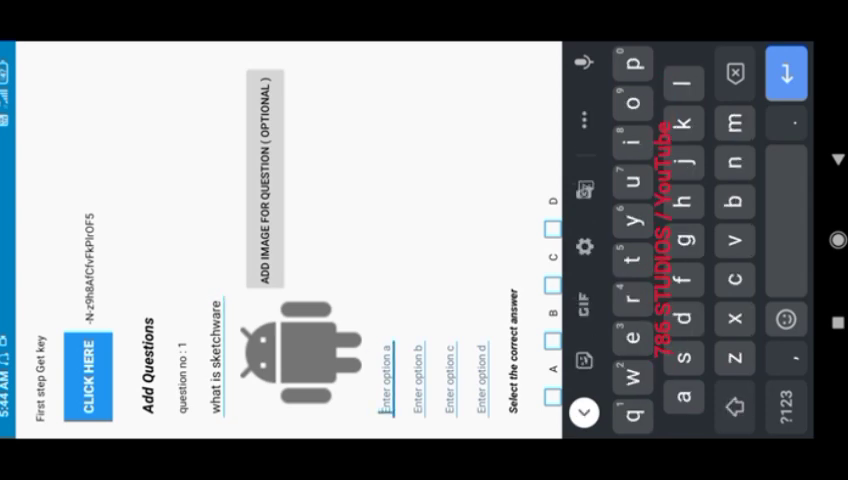
type("App")
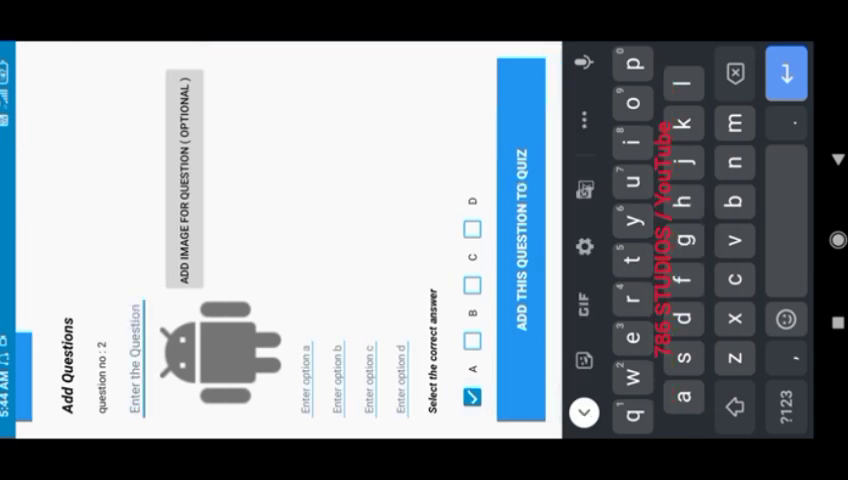
type("sketchware nu")
left_click(370, 378)
type("and")
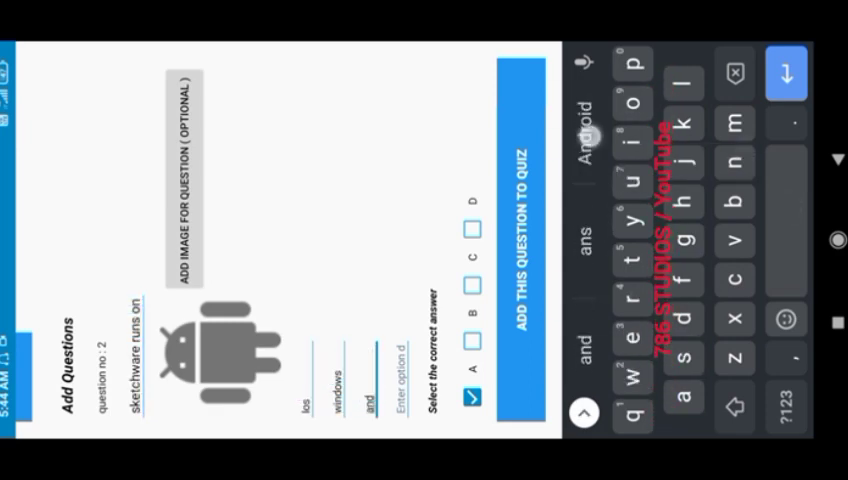
type("python")
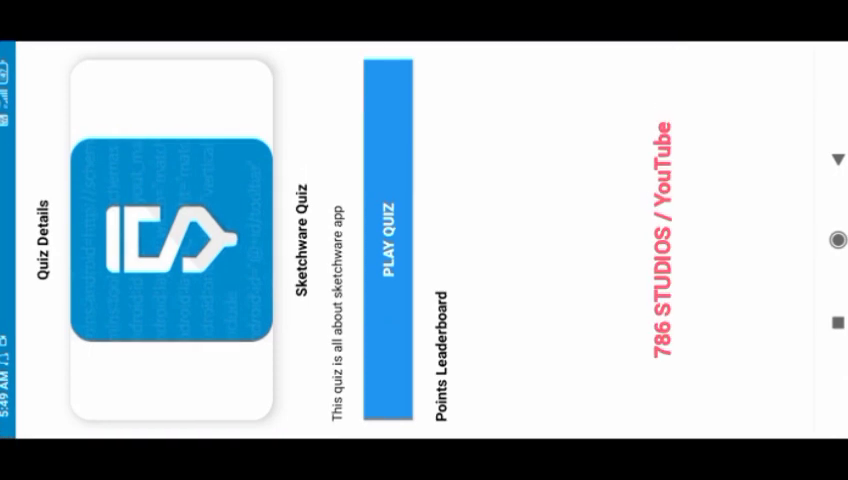
- Tap PLAY QUIZ on the Sketchware Quiz details to begin
left_click(382, 175)
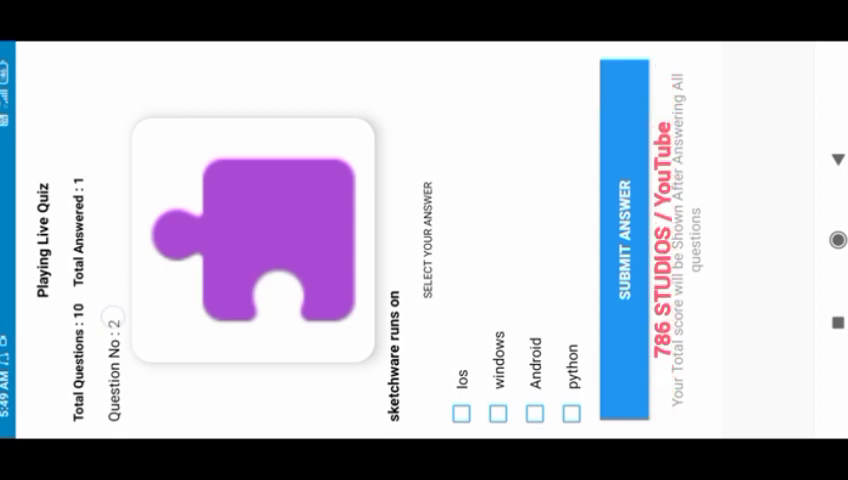
- Answer the 'sketchware runs on' and Play Store upload questions, finishing with 60 points
left_click(533, 413)
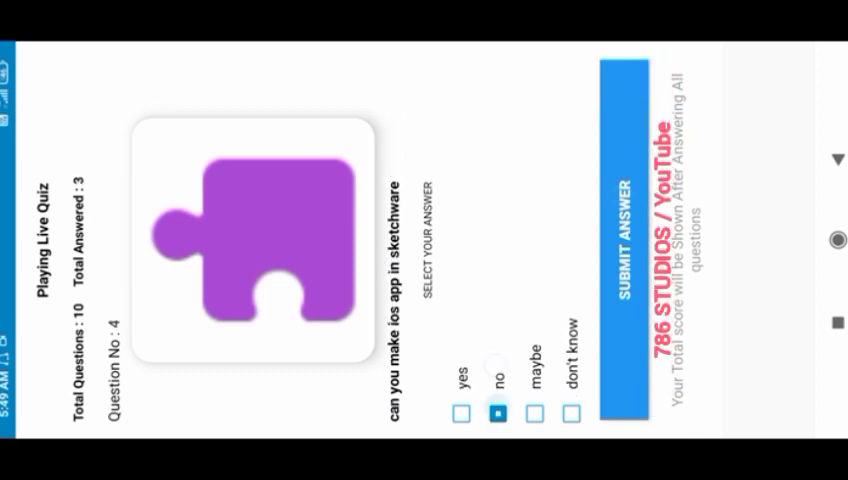
left_click(622, 240)
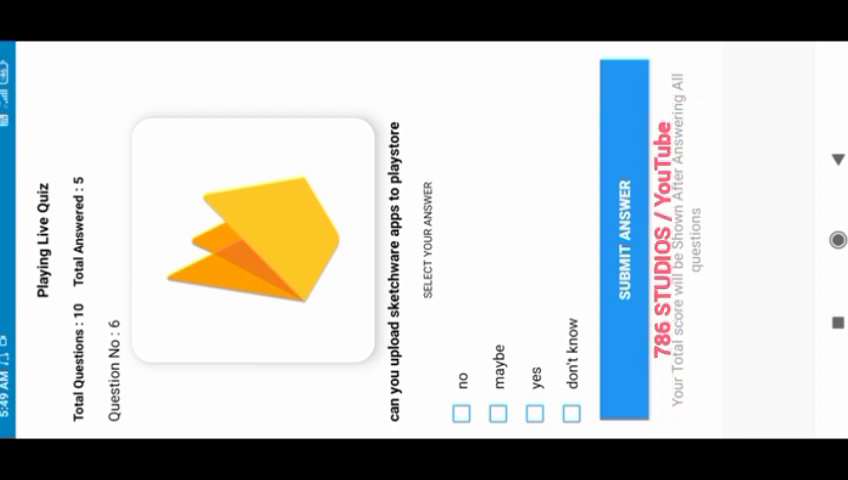
left_click(533, 413)
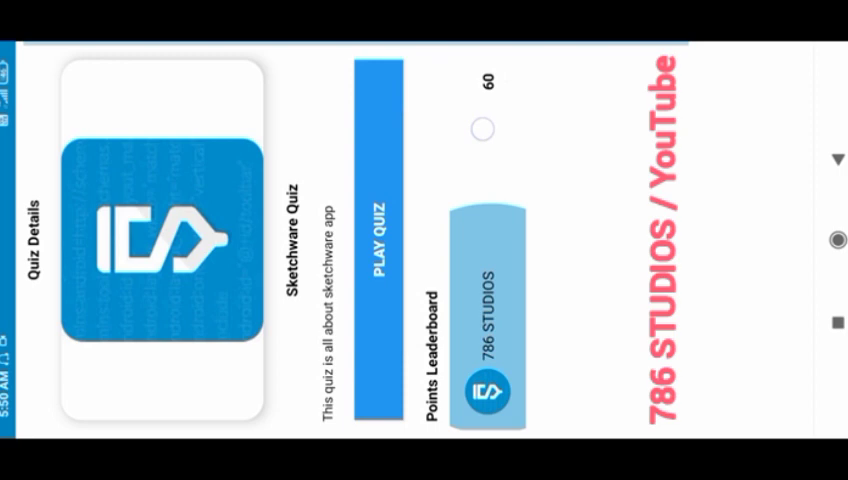
- Replay Sketchware Quiz and tick an answer for 'what is sketchware'
left_click(380, 240)
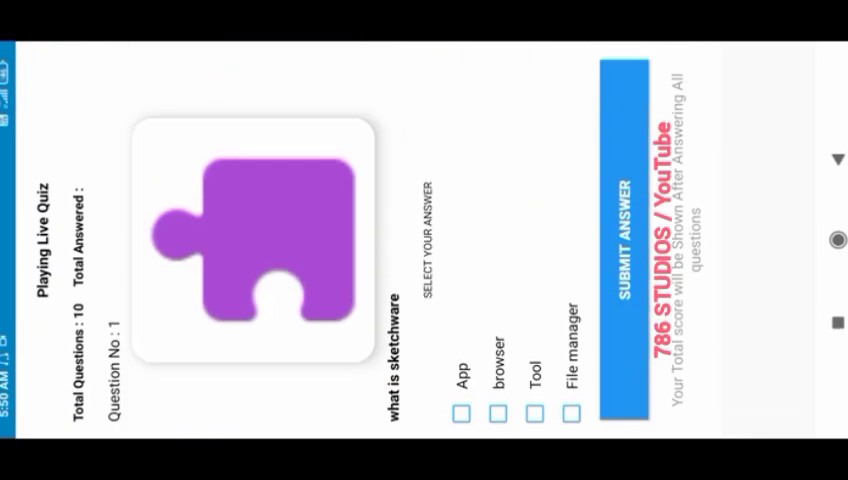
left_click(615, 240)
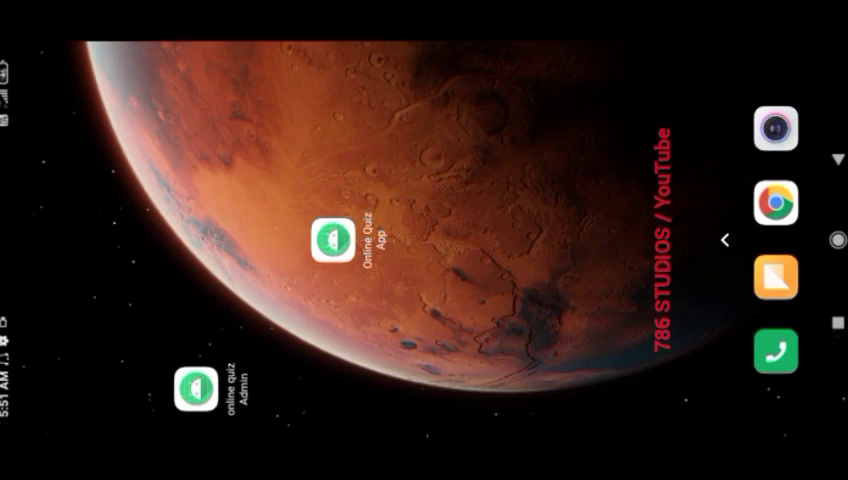
- Launch the purple-icon Online Quiz App from the Android home screen
left_click(328, 237)
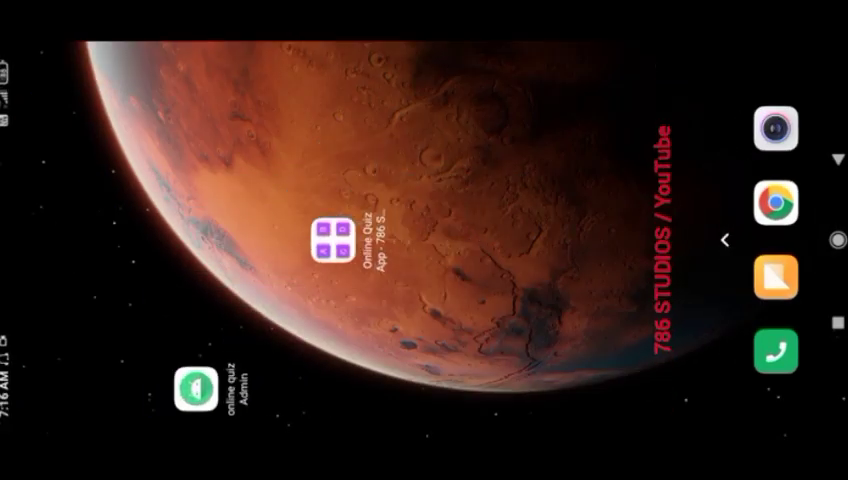
left_click(333, 237)
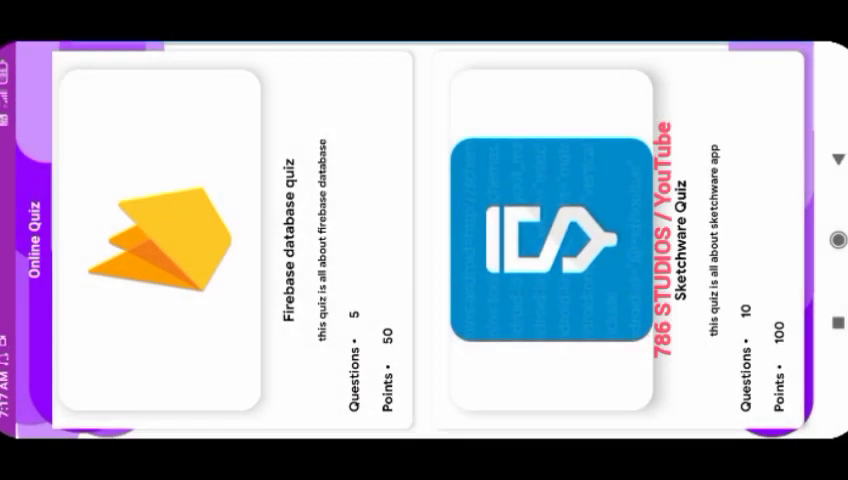
- Open the Firebase database quiz card and tap PLAY QUIZ in the redesigned app
left_click(165, 235)
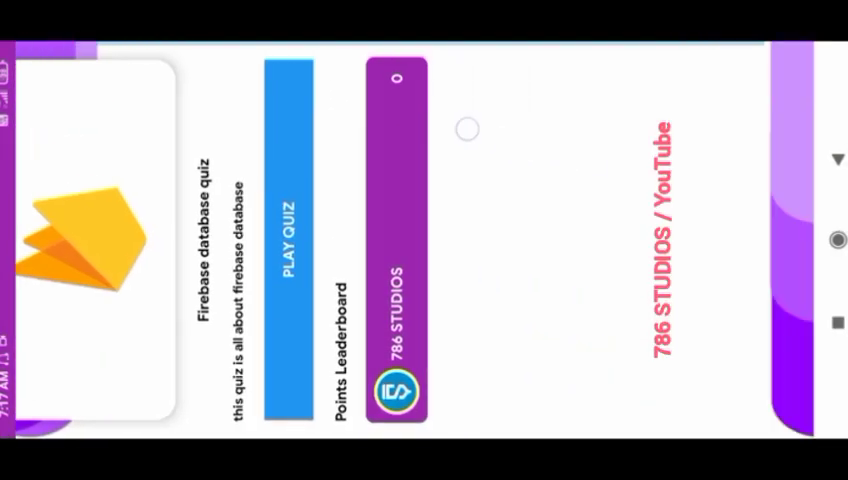
left_click(285, 240)
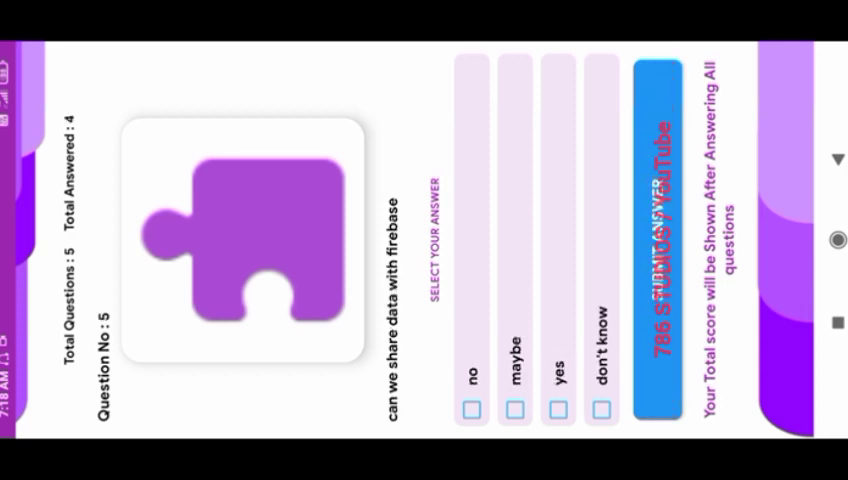
- Choose 'yes' for 'can we share data with firebase'
left_click(560, 412)
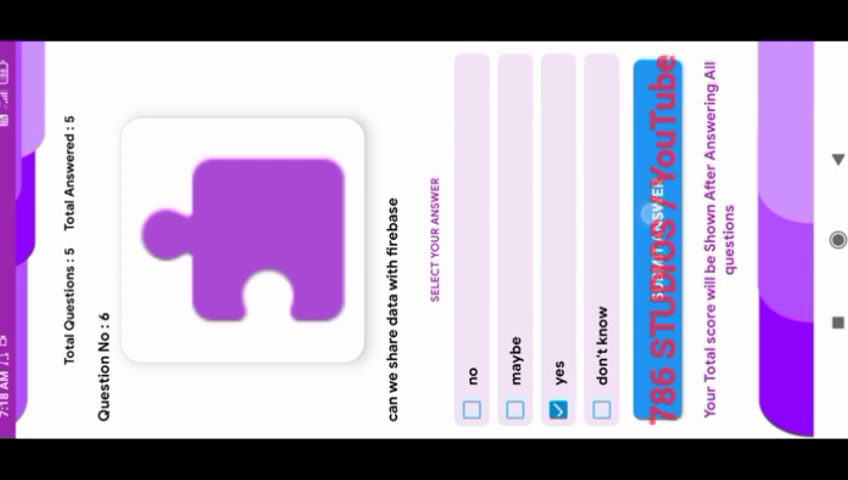